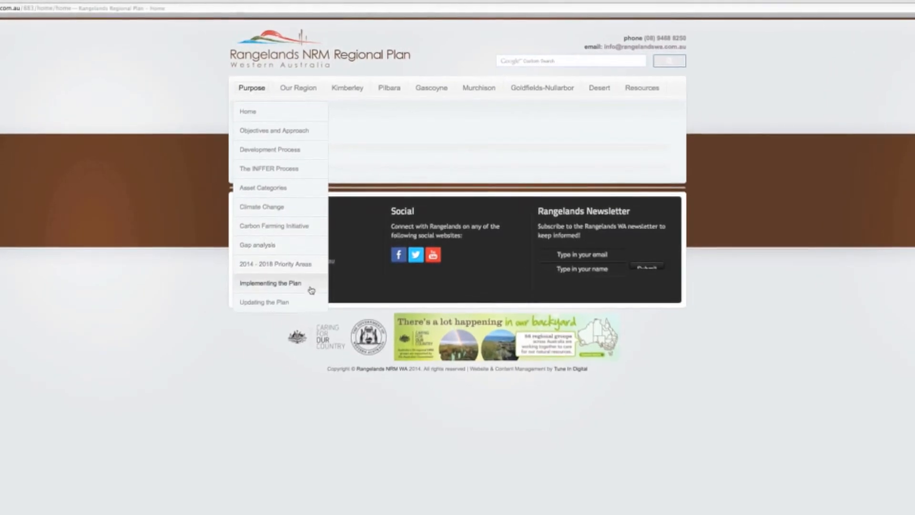
# Open 2014 - 2018 Priority Areas, then its All Assets Interactive Map, and scroll through it
pyautogui.click(274, 263)
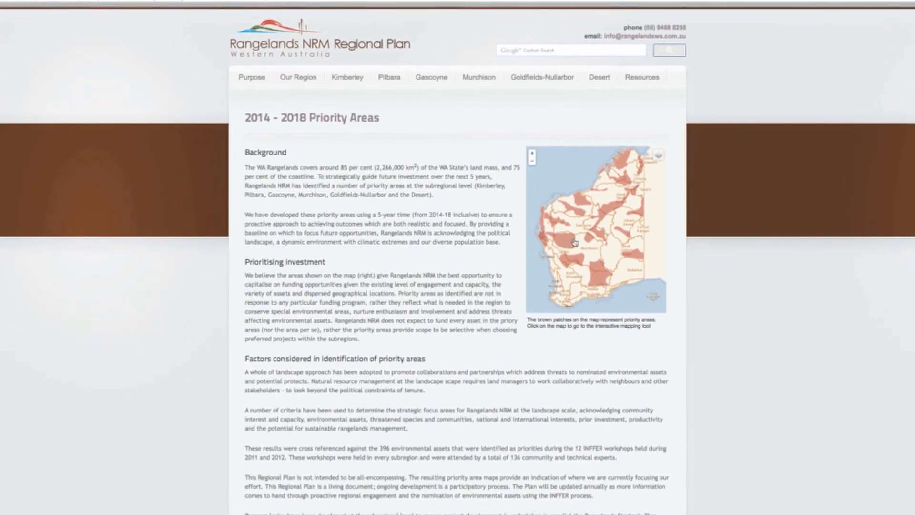
pyautogui.click(595, 230)
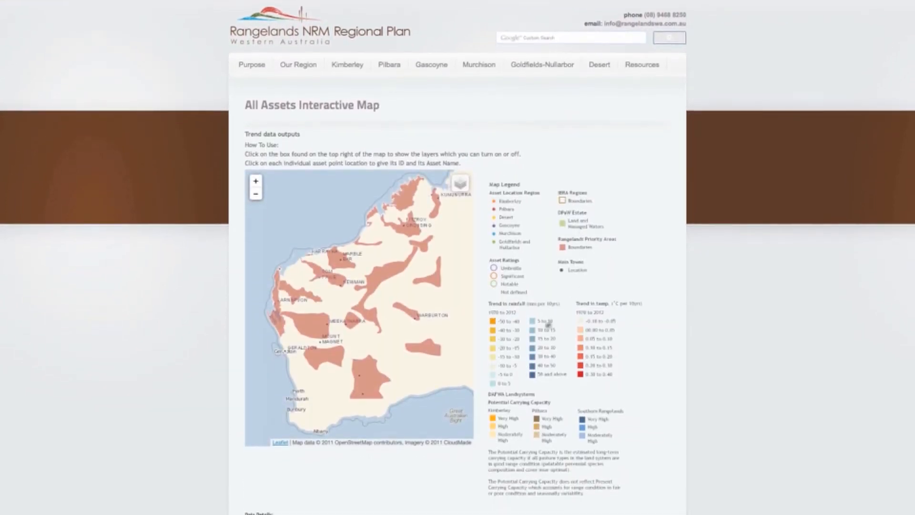
pyautogui.scroll(-3)
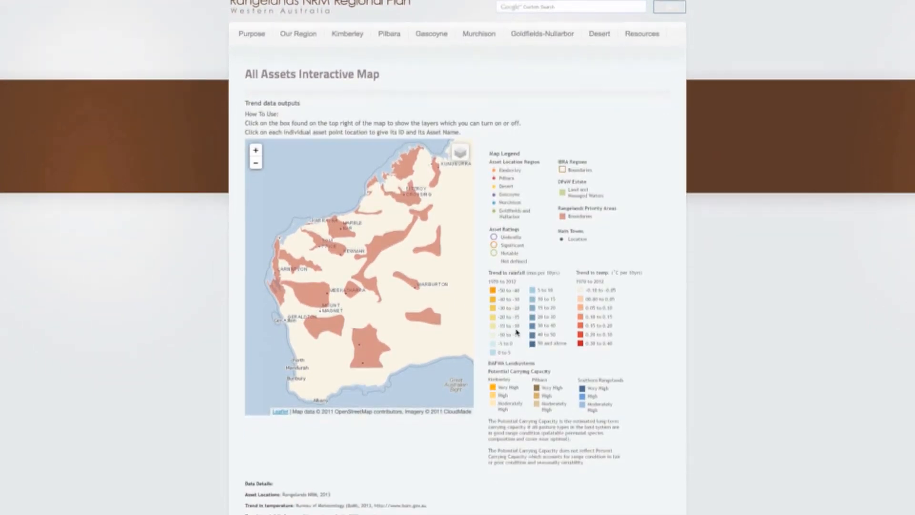
pyautogui.scroll(-3)
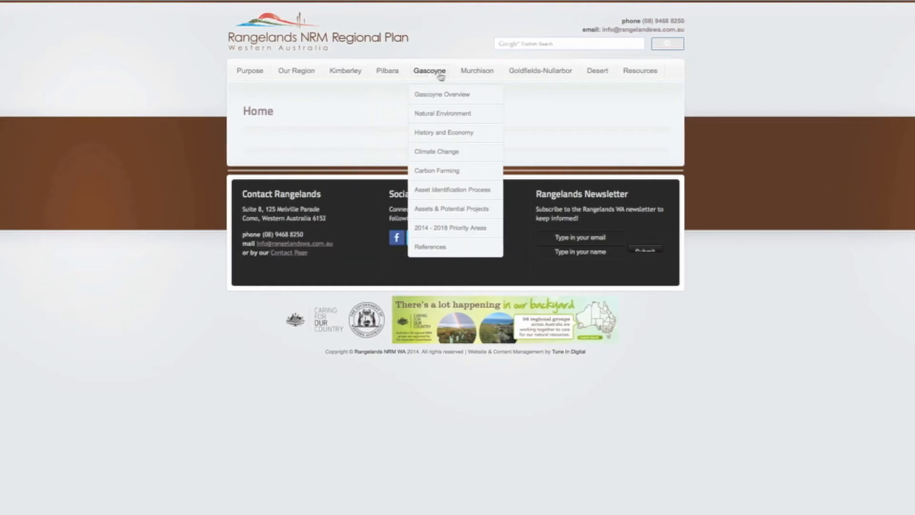
pyautogui.moveTo(537, 70)
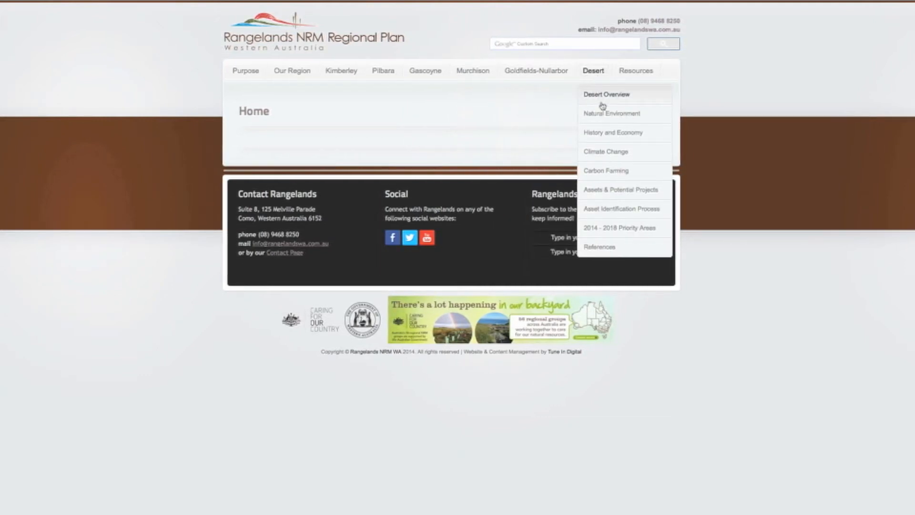
pyautogui.moveTo(611, 171)
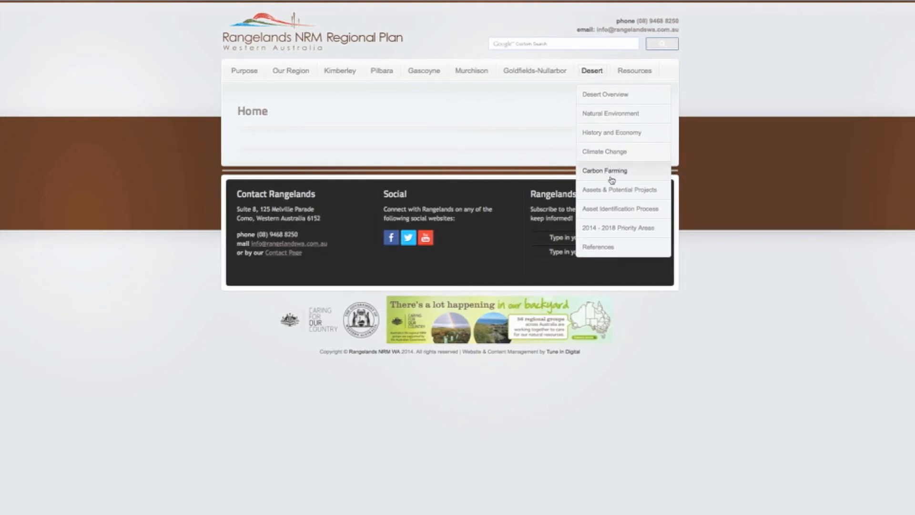
pyautogui.moveTo(617, 237)
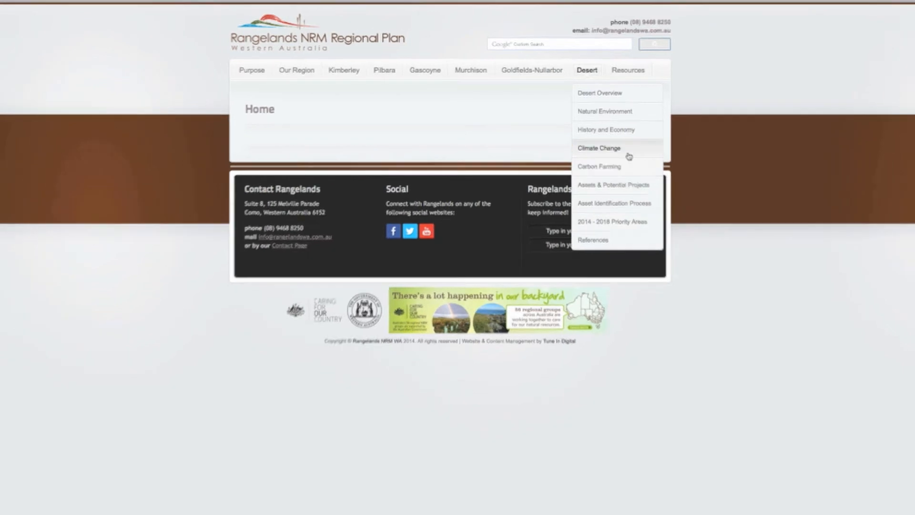
# Open the Kimberley Assets & Potential Projects page
pyautogui.click(613, 185)
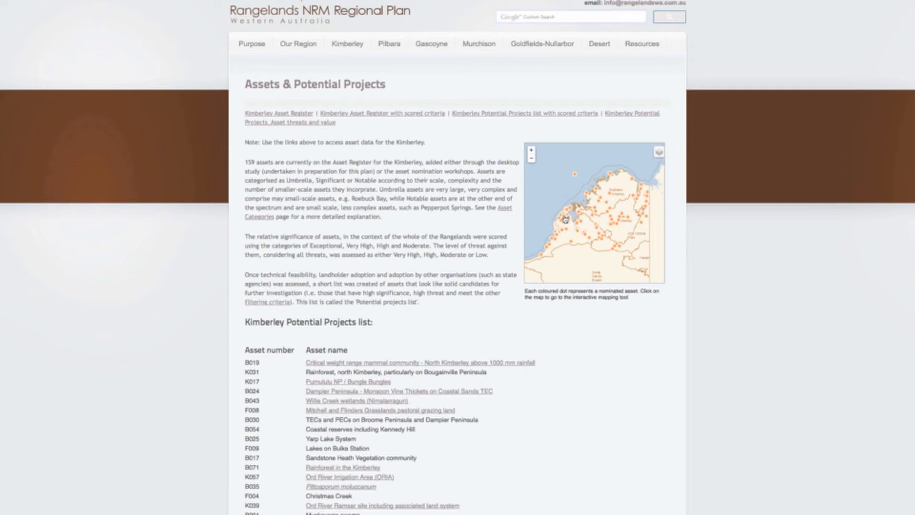
pyautogui.moveTo(402, 207)
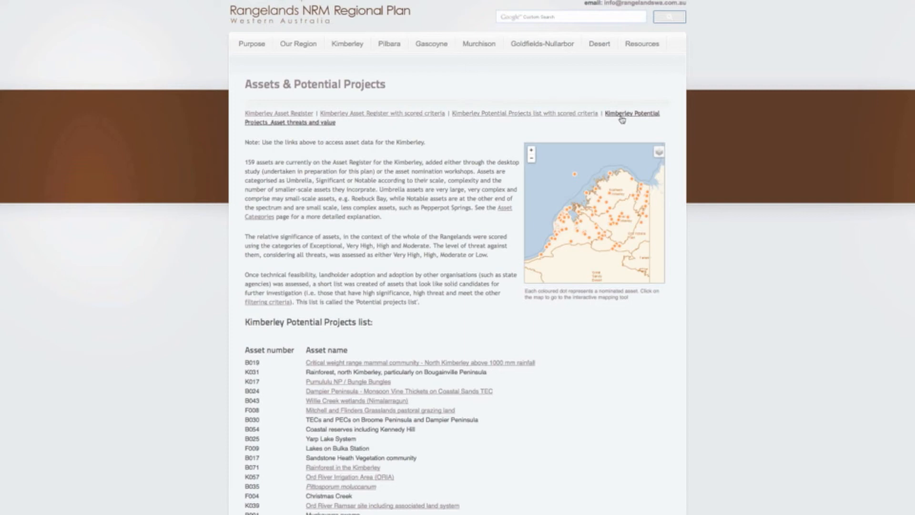
# Scroll the Kimberley potential projects list, then open the Kimberley Interactive Map
pyautogui.scroll(-3)
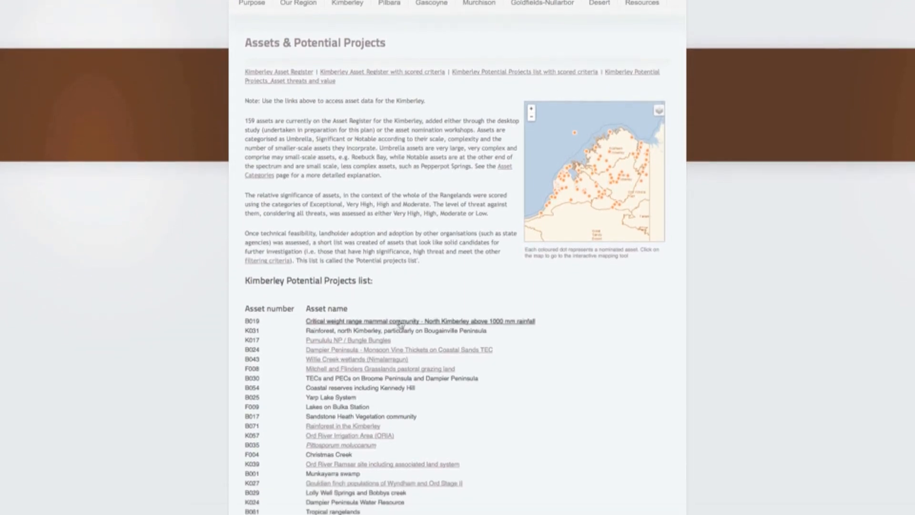
pyautogui.scroll(-3)
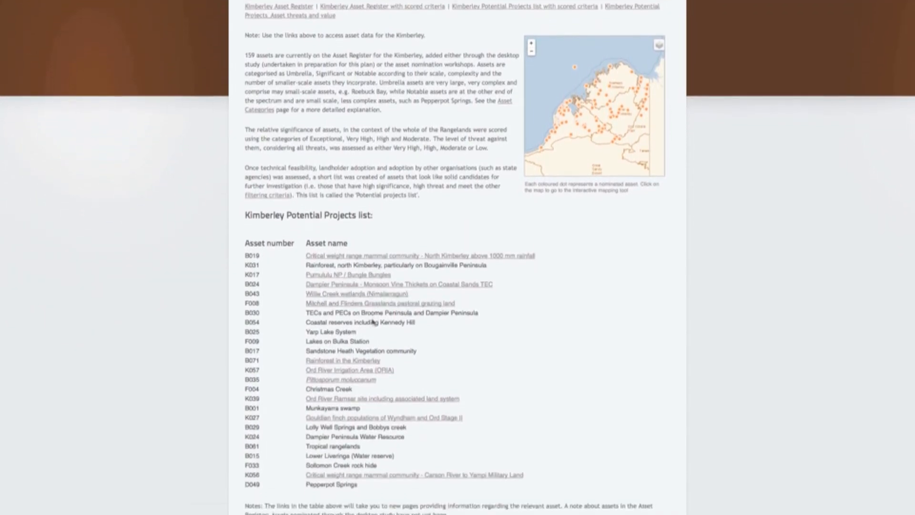
pyautogui.click(593, 107)
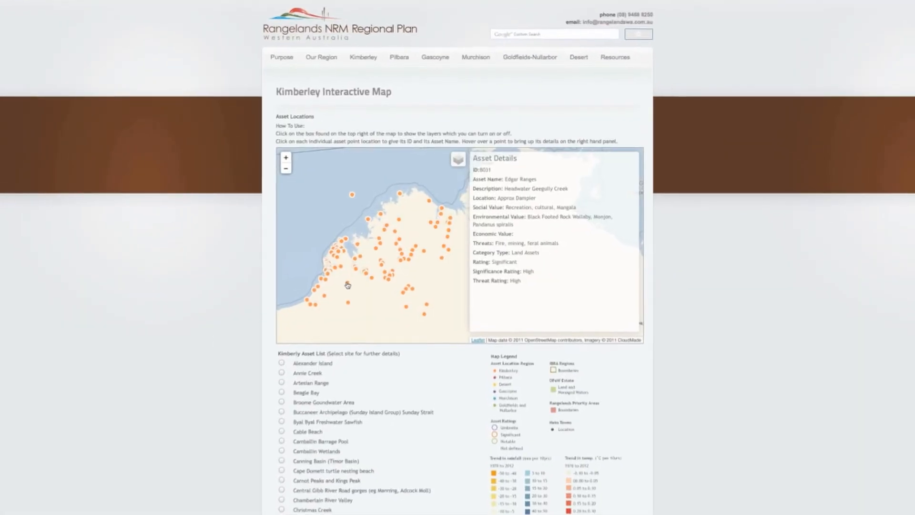
# Show a Kimberley asset's details and reveal the map layers list
pyautogui.click(374, 294)
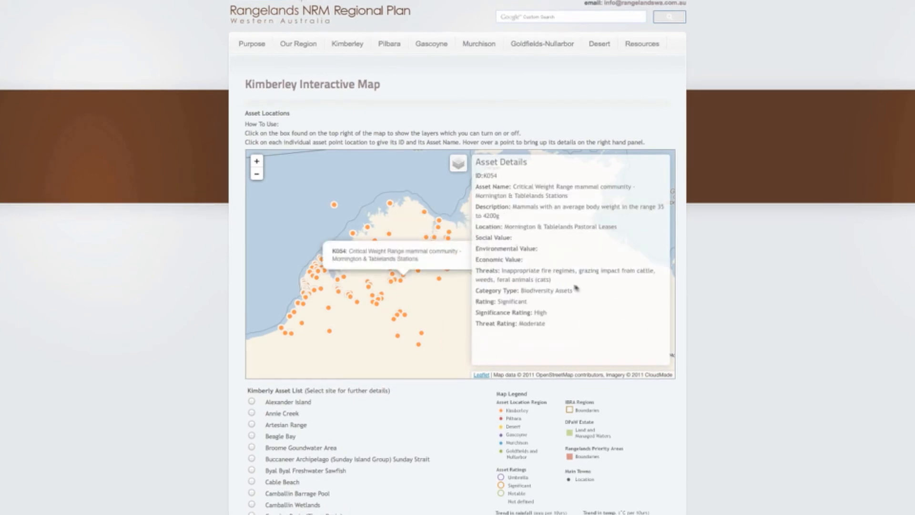
pyautogui.moveTo(556, 302)
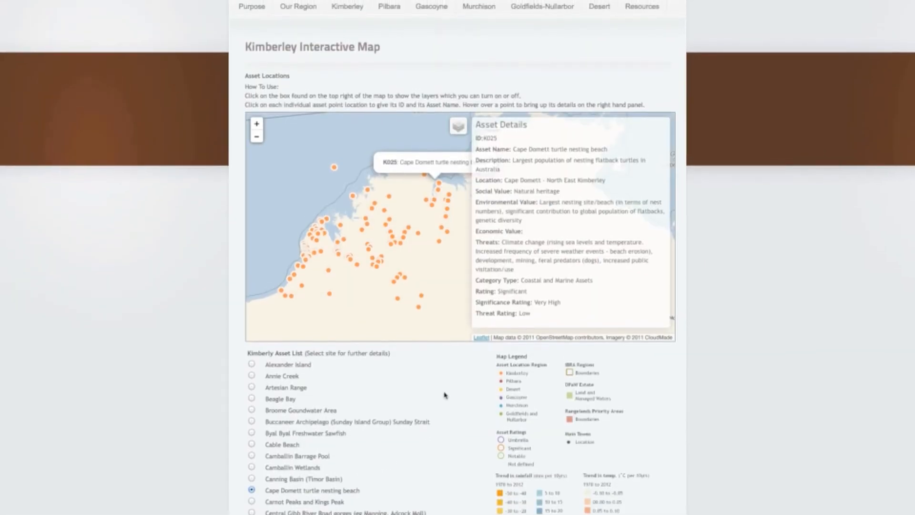
pyautogui.click(458, 128)
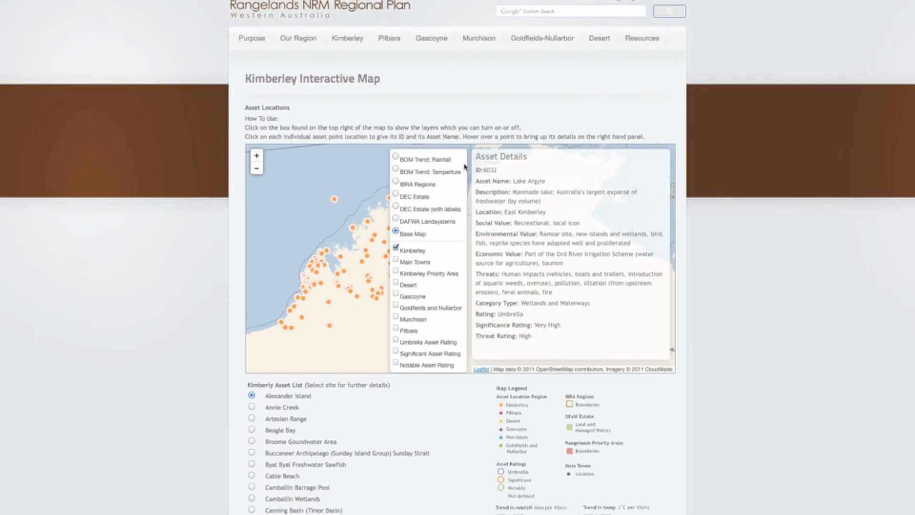
pyautogui.scroll(3)
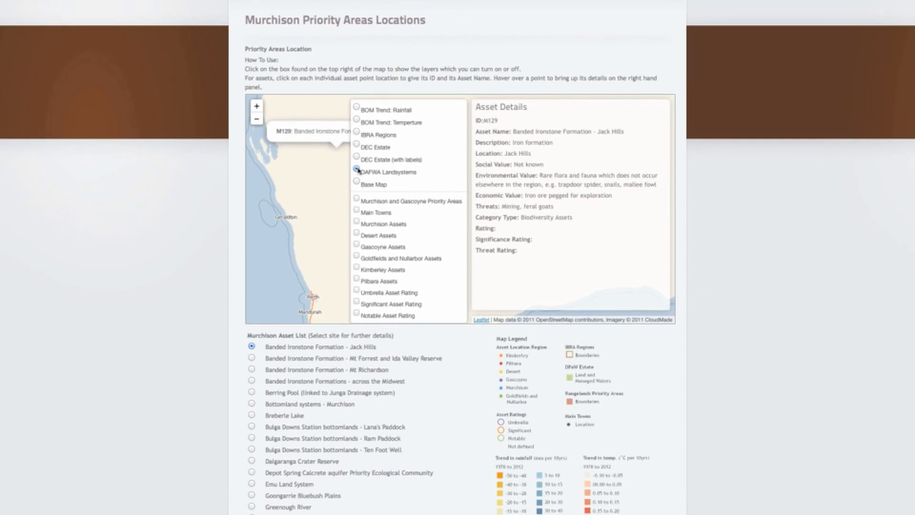
pyautogui.scroll(3)
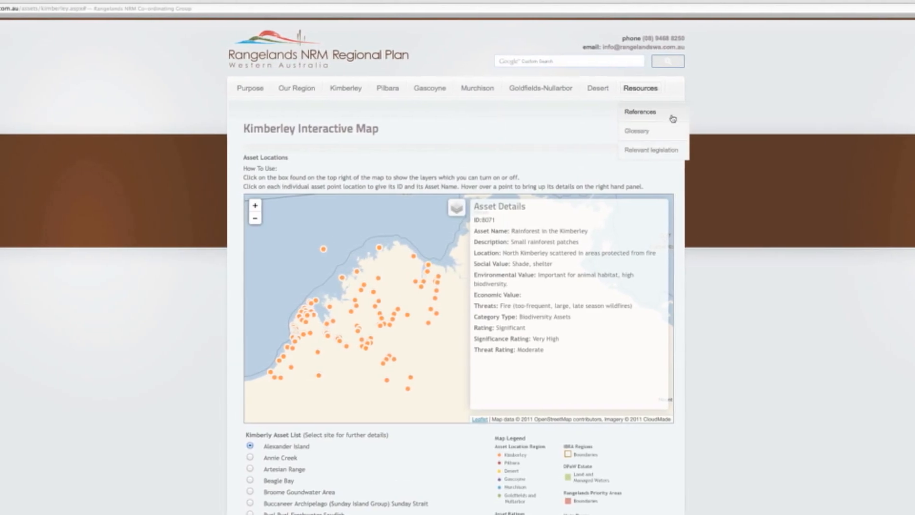
# Open Updating the Plan, then the Rangelands NRM Staff page, and scroll its contacts
pyautogui.click(650, 149)
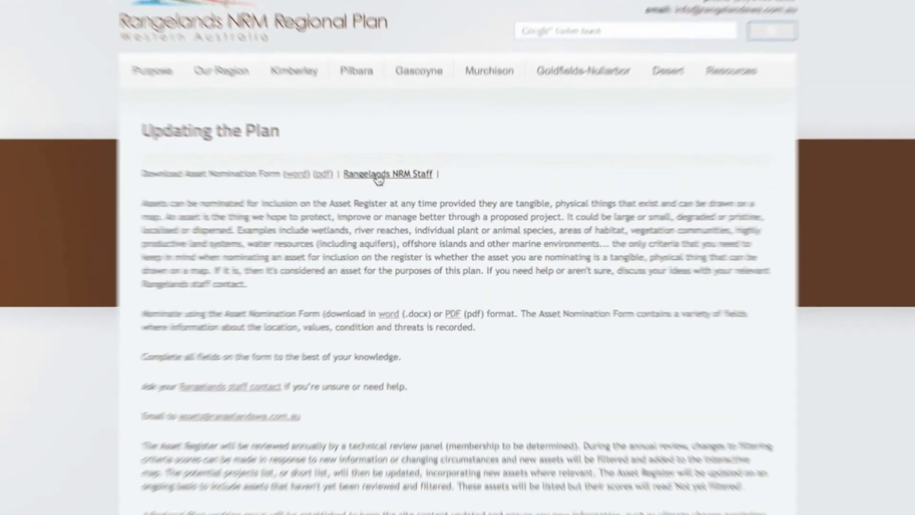
pyautogui.click(387, 173)
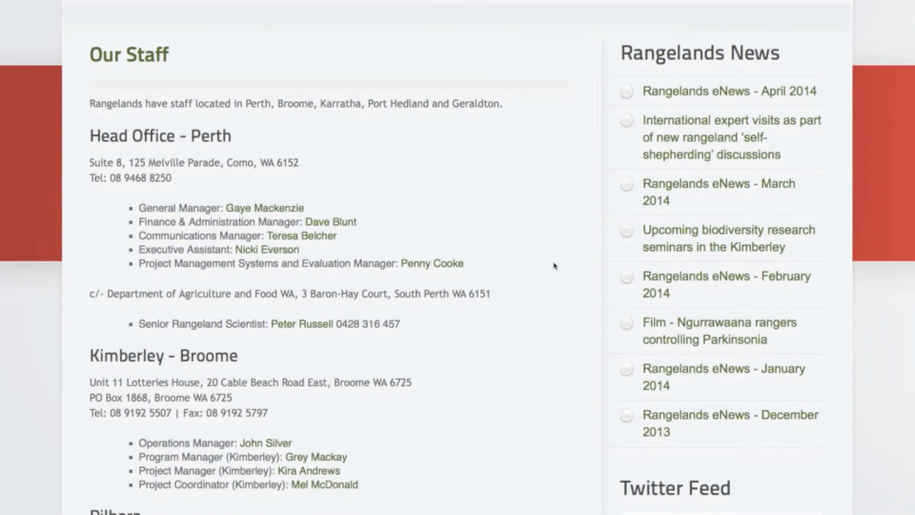
pyautogui.scroll(-3)
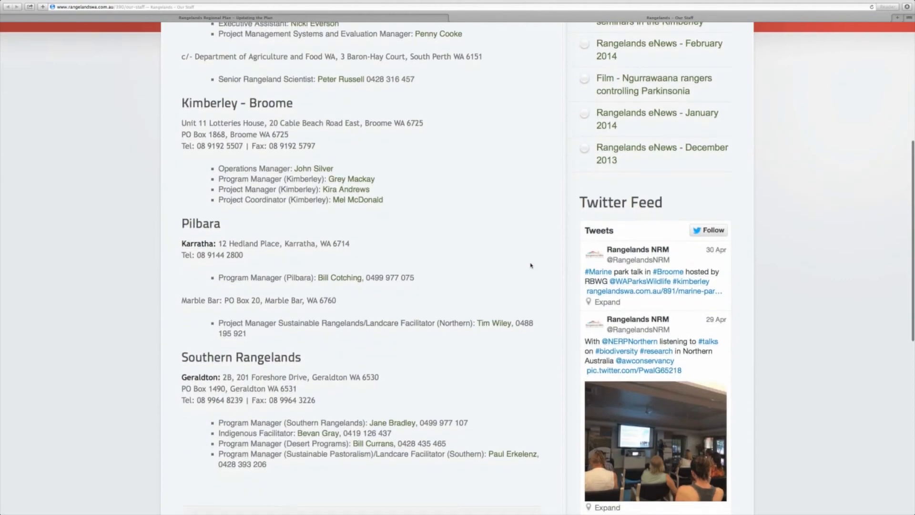